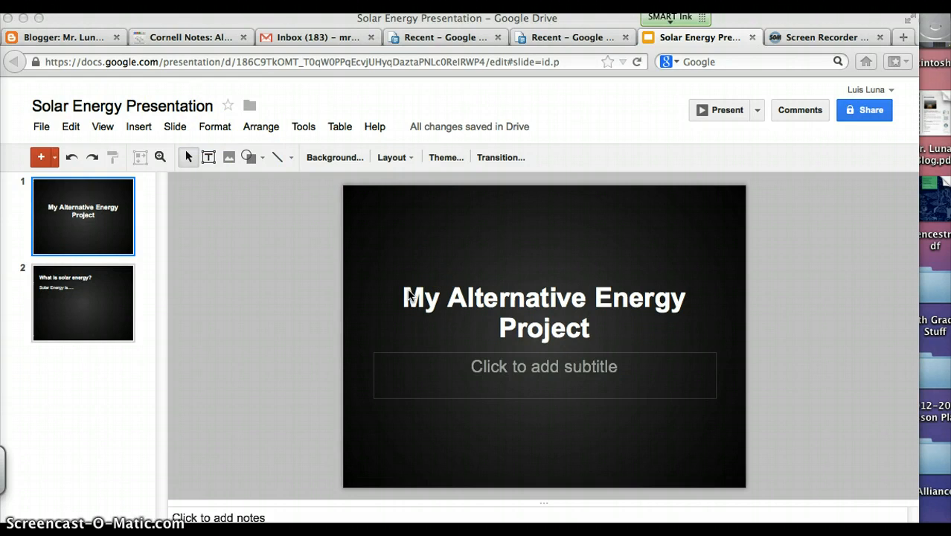
# Start publishing the Solar Energy Presentation to the web from the File menu
pyautogui.click(41, 127)
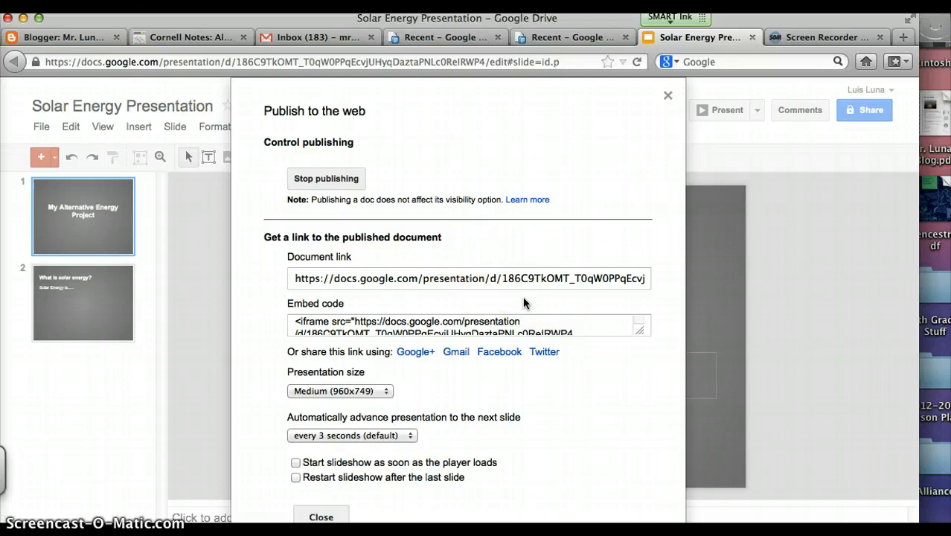
# Set the published presentation to Small (480x389) size, advancing every 15 seconds
pyautogui.click(339, 389)
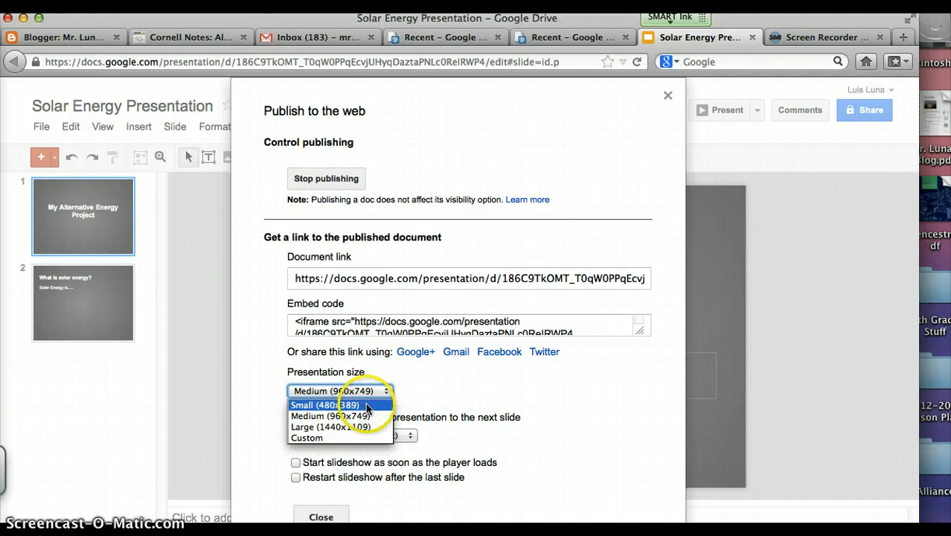
pyautogui.click(319, 405)
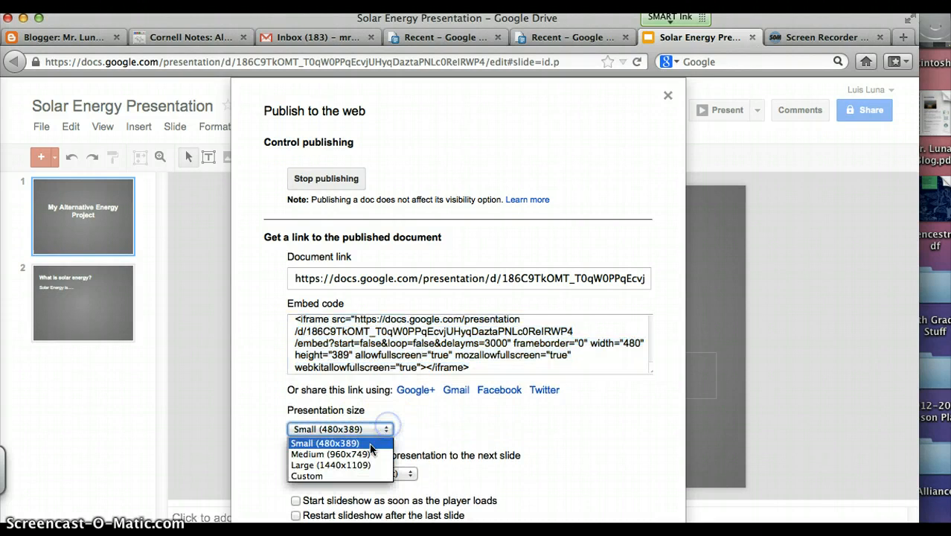
pyautogui.click(317, 442)
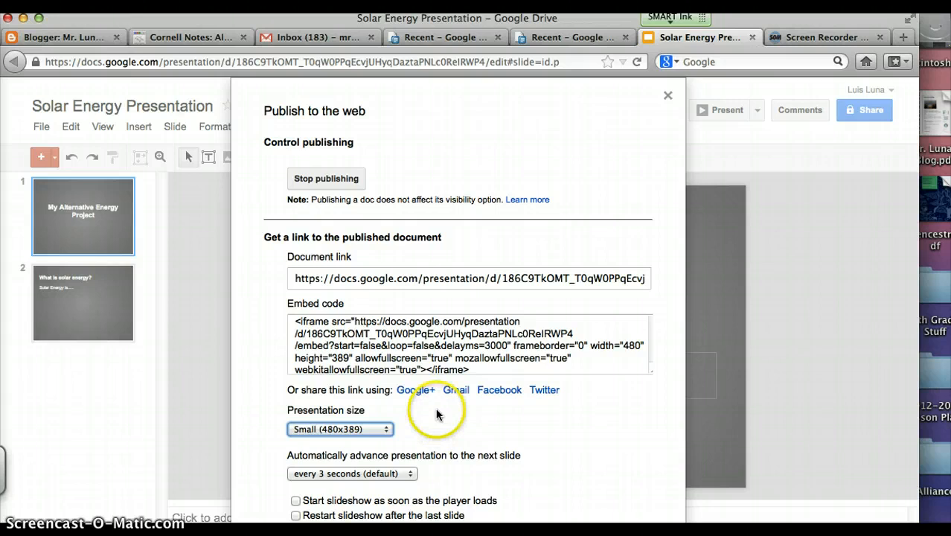
pyautogui.click(355, 474)
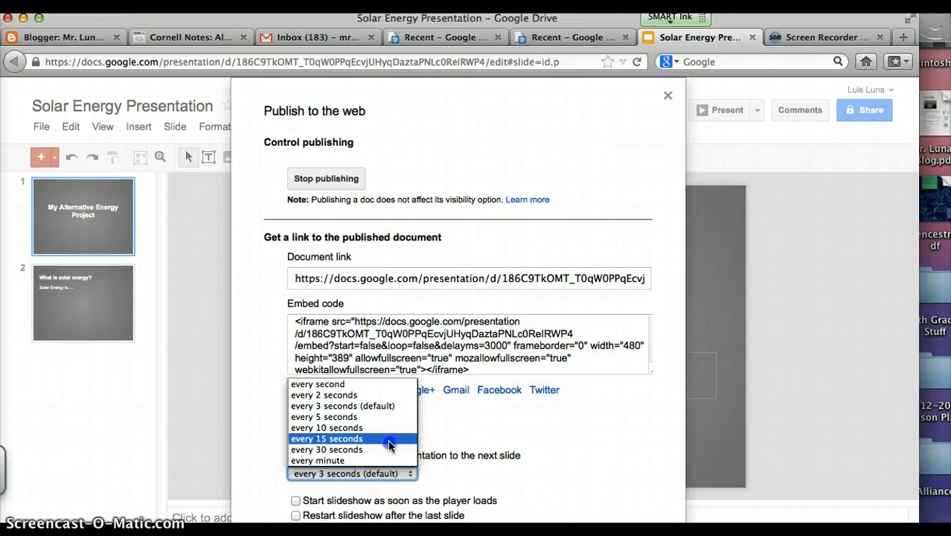
pyautogui.click(342, 437)
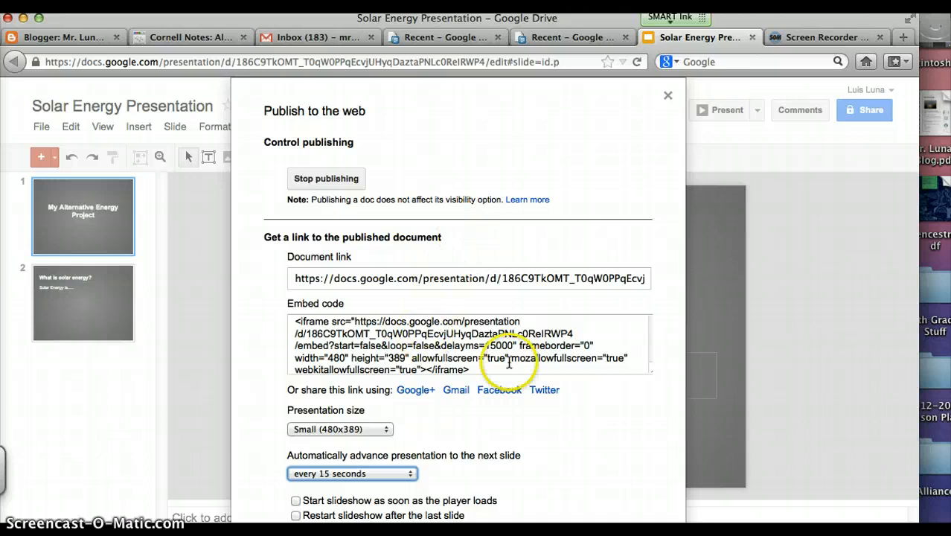
# Copy the presentation's embed code and switch to the Blogger posts list
pyautogui.rightClick(506, 357)
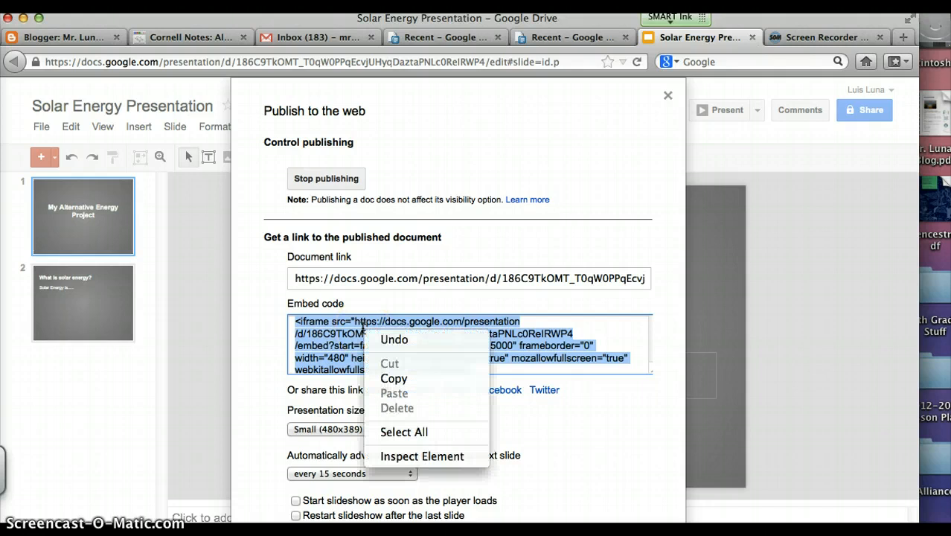
pyautogui.click(62, 38)
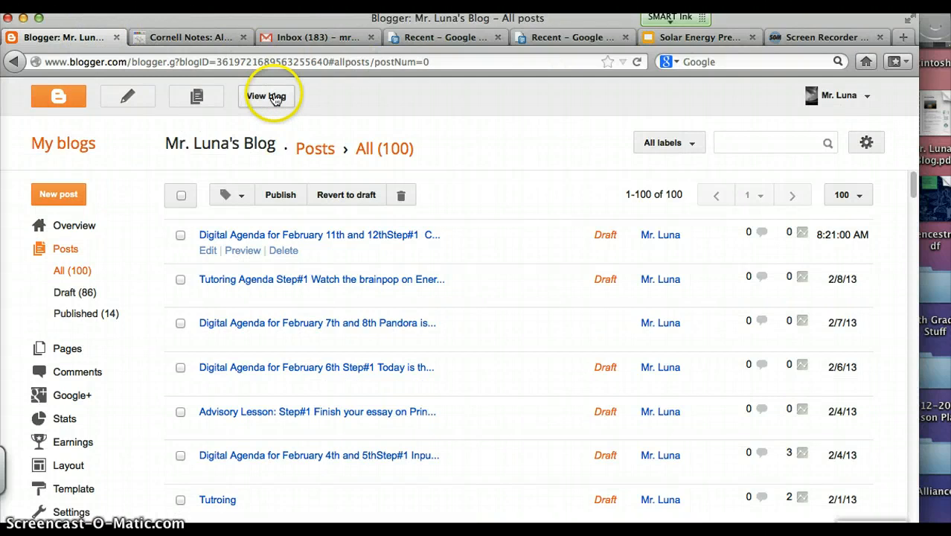
# View Mr. Luna's live blog and start a new, empty post
pyautogui.click(268, 96)
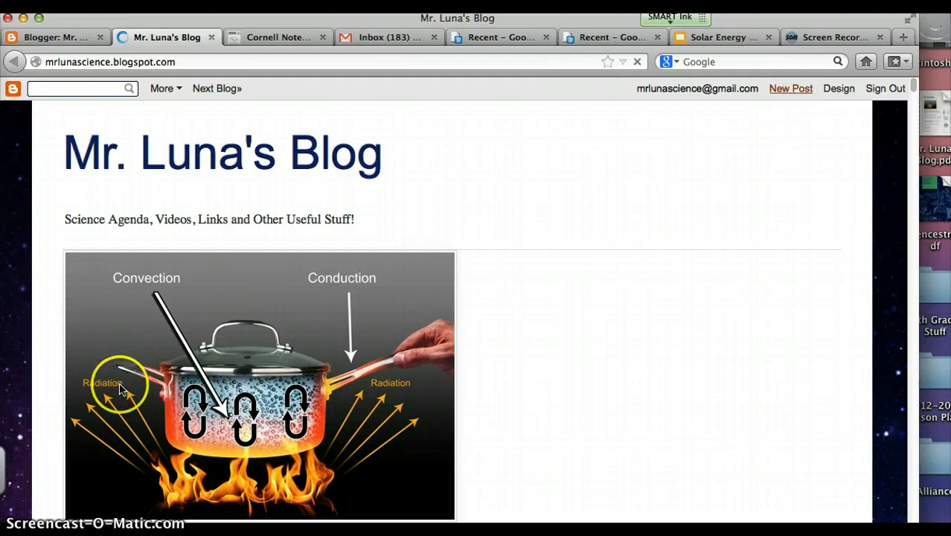
pyautogui.click(790, 88)
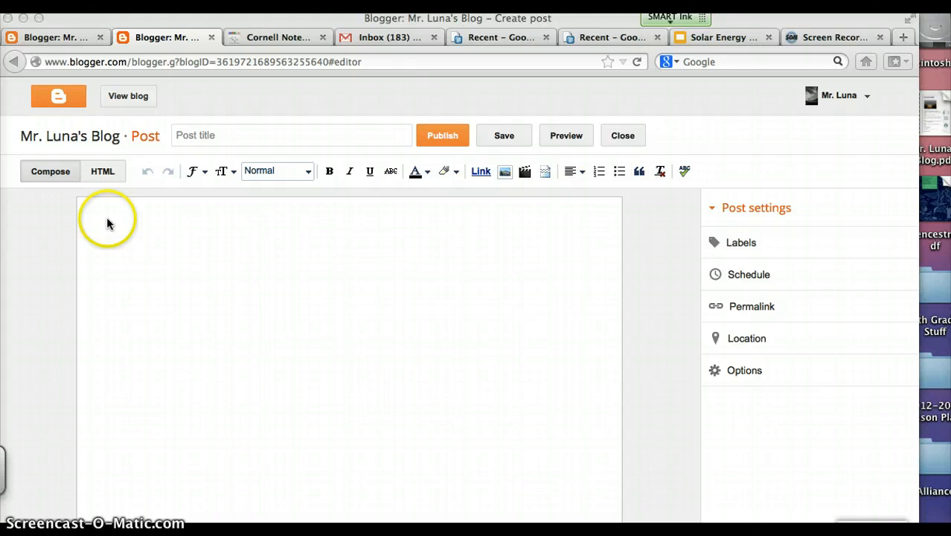
# Write question 1 'What was my alternative energy presentation on?' with numbered lines 2 and 3
pyautogui.click(599, 172)
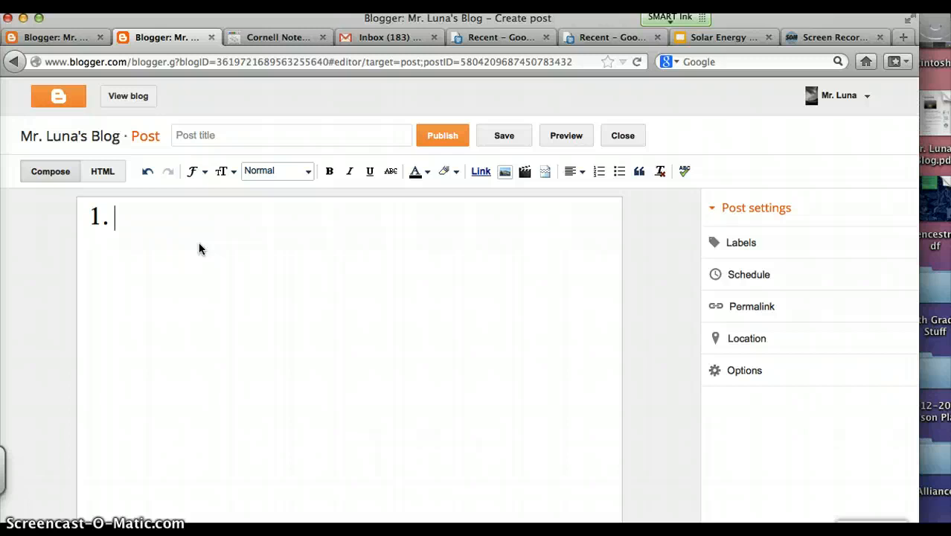
pyautogui.write('What was my alternative energy presentat')
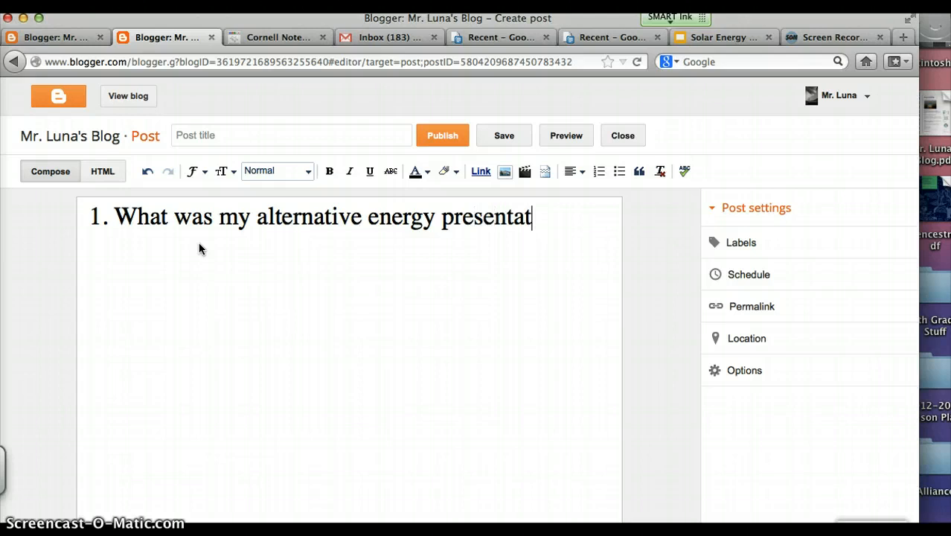
pyautogui.write('ion on?')
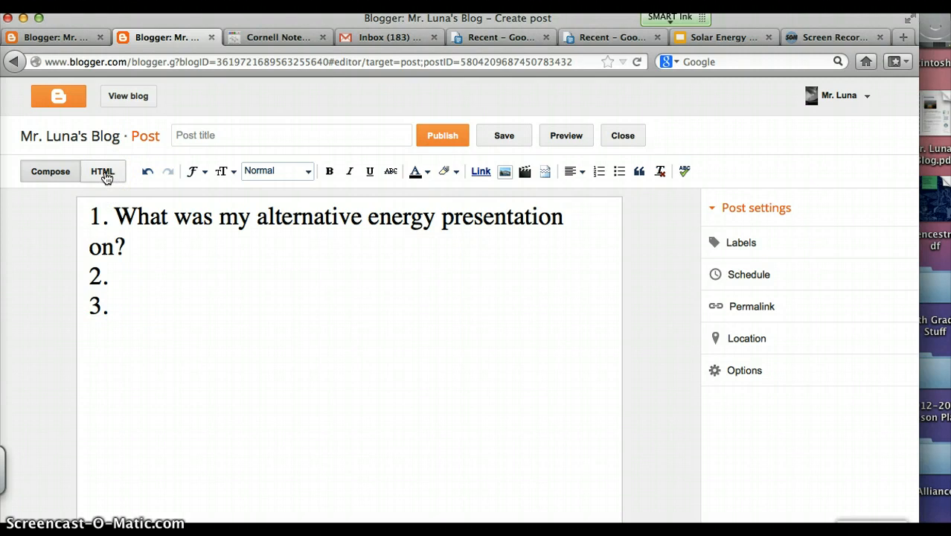
pyautogui.click(103, 171)
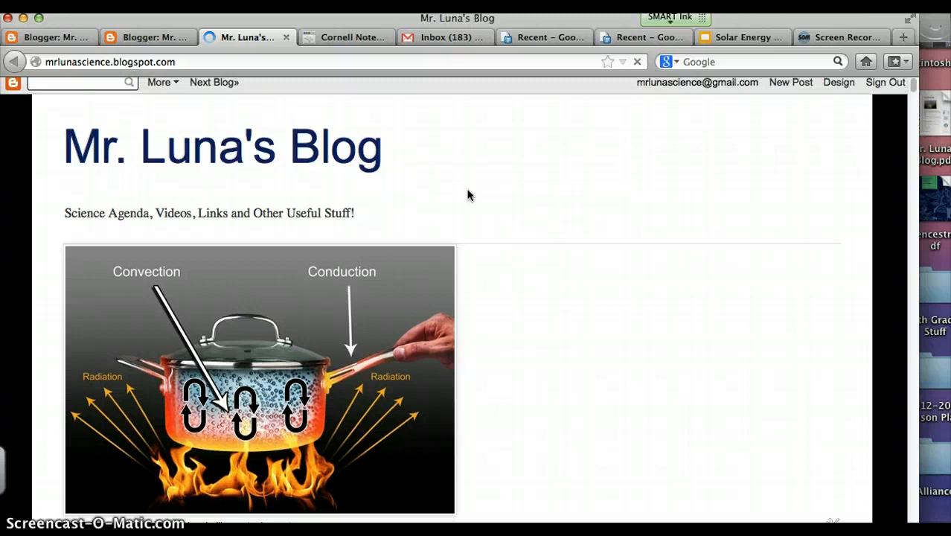
# Scroll the live blog down to the new post with the embedded slideshow
pyautogui.scroll(-3)
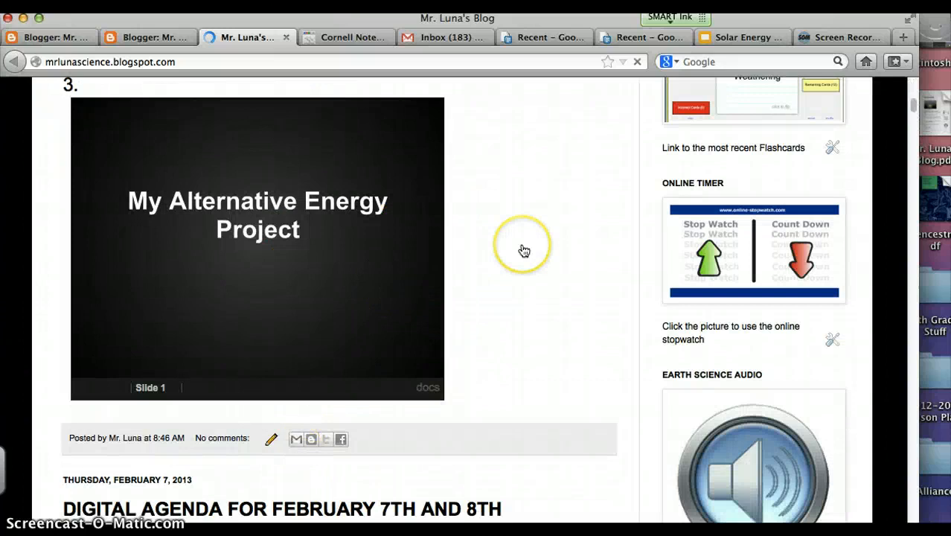